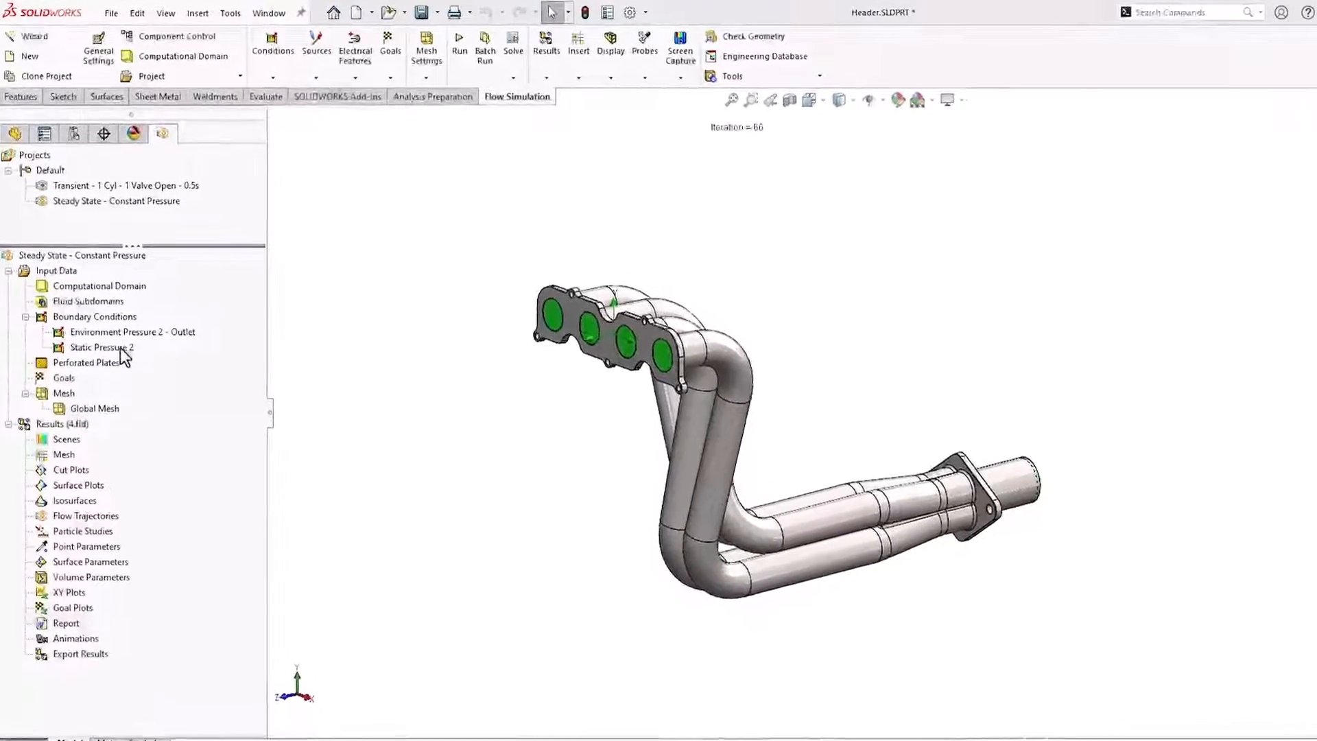
- Review the Static Pressure 2 boundary condition, then insert a new surface parameter
left_click(100, 347)
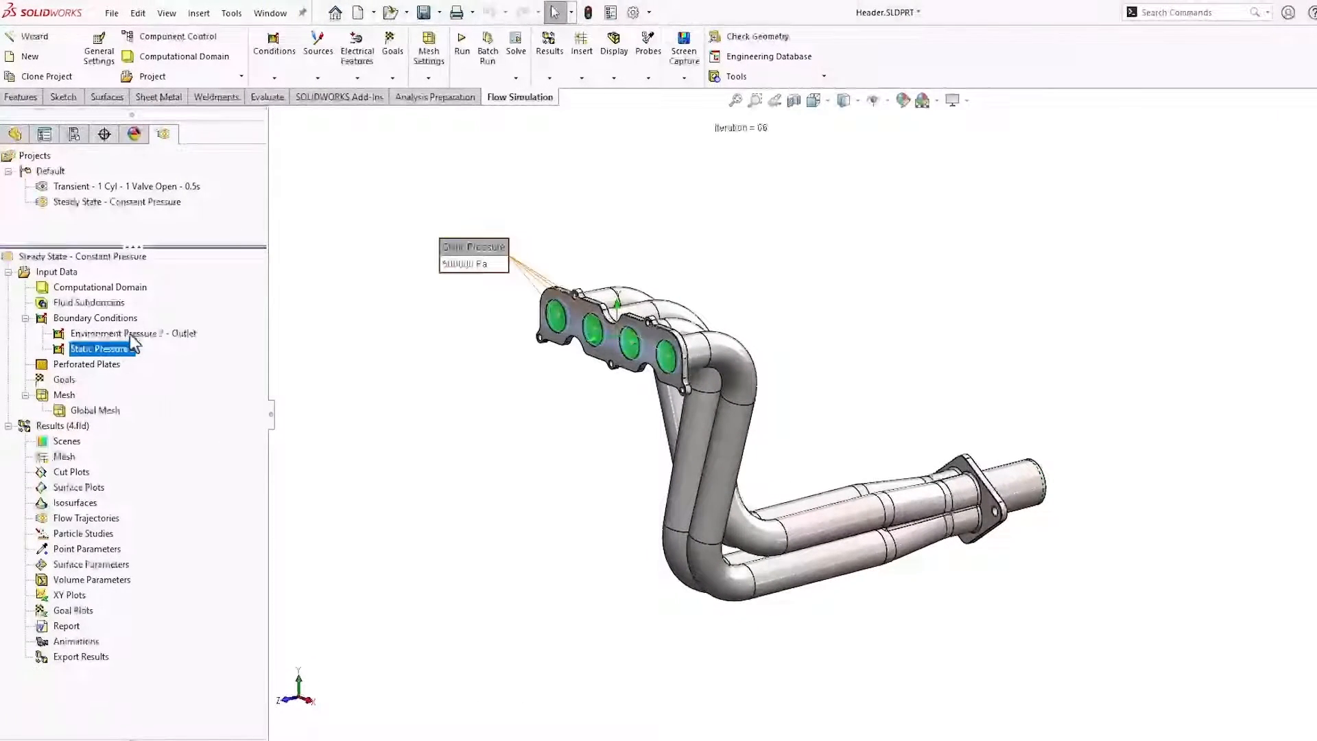
left_click(132, 333)
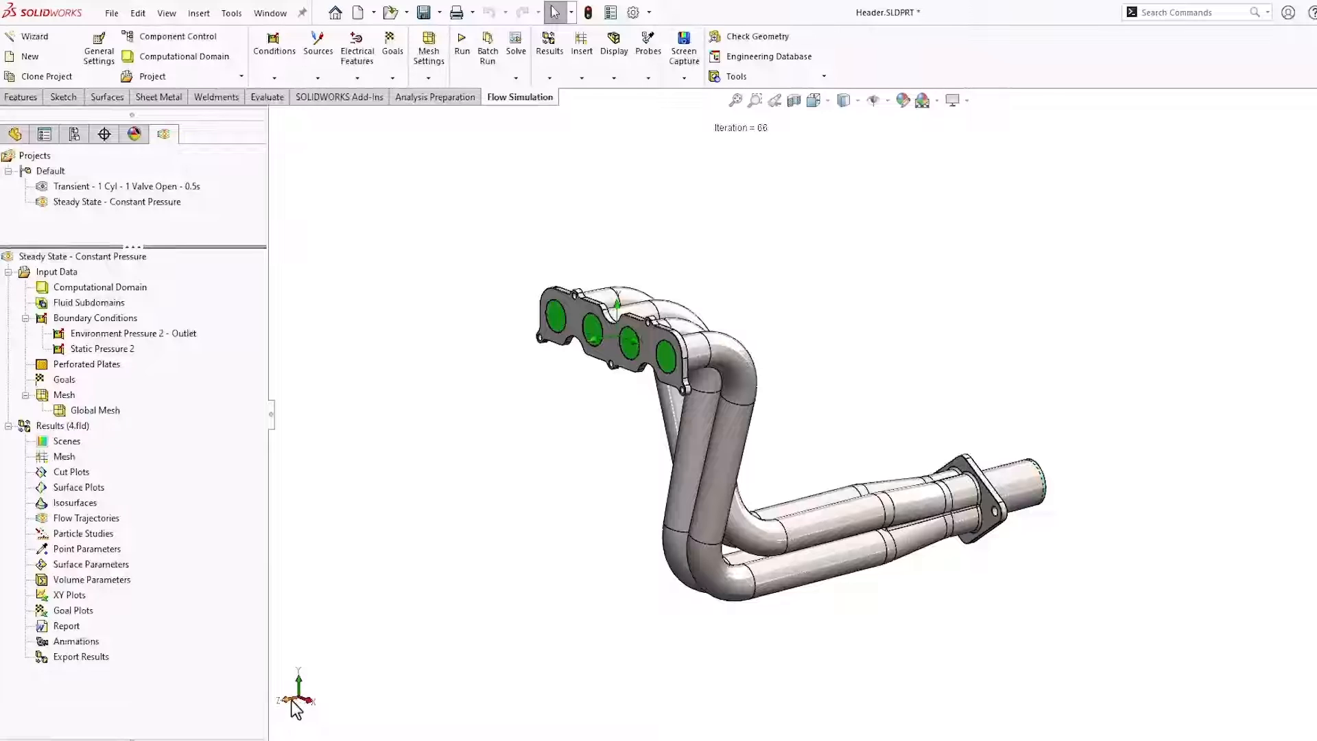
mouse_move(533, 680)
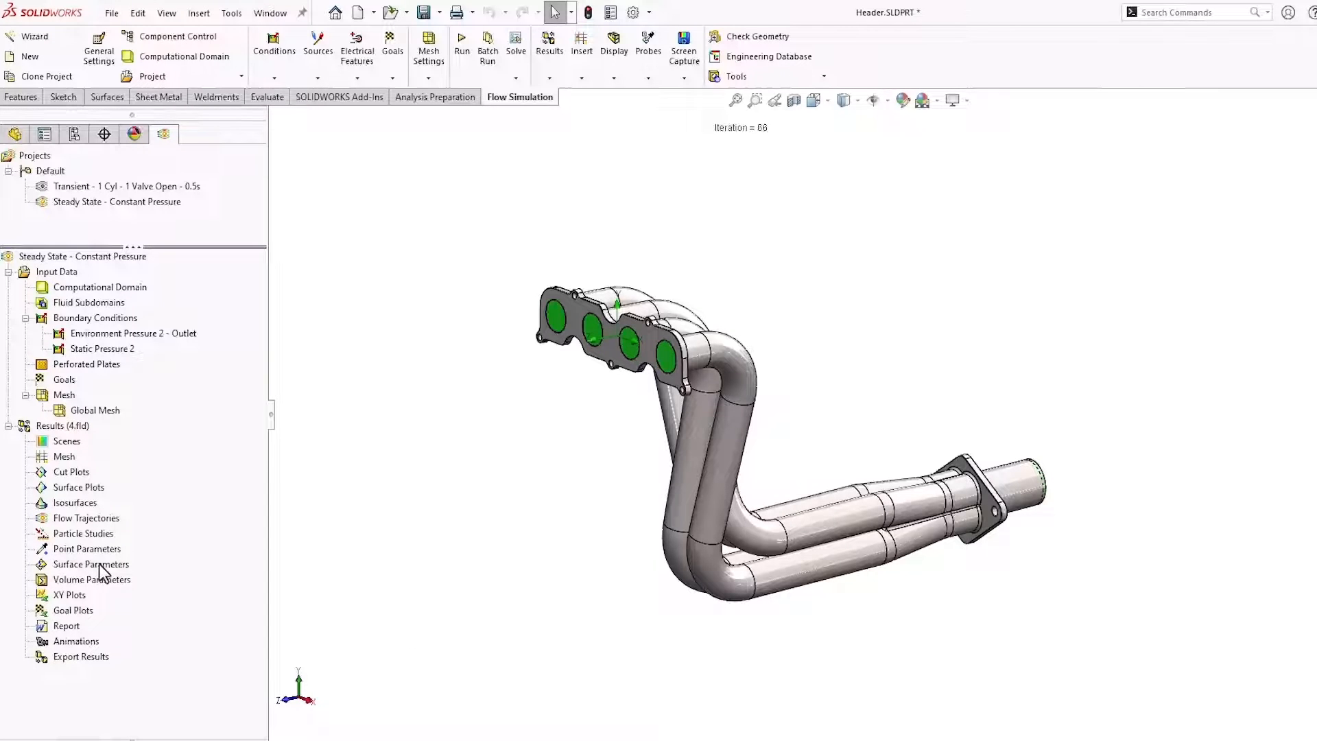
right_click(90, 579)
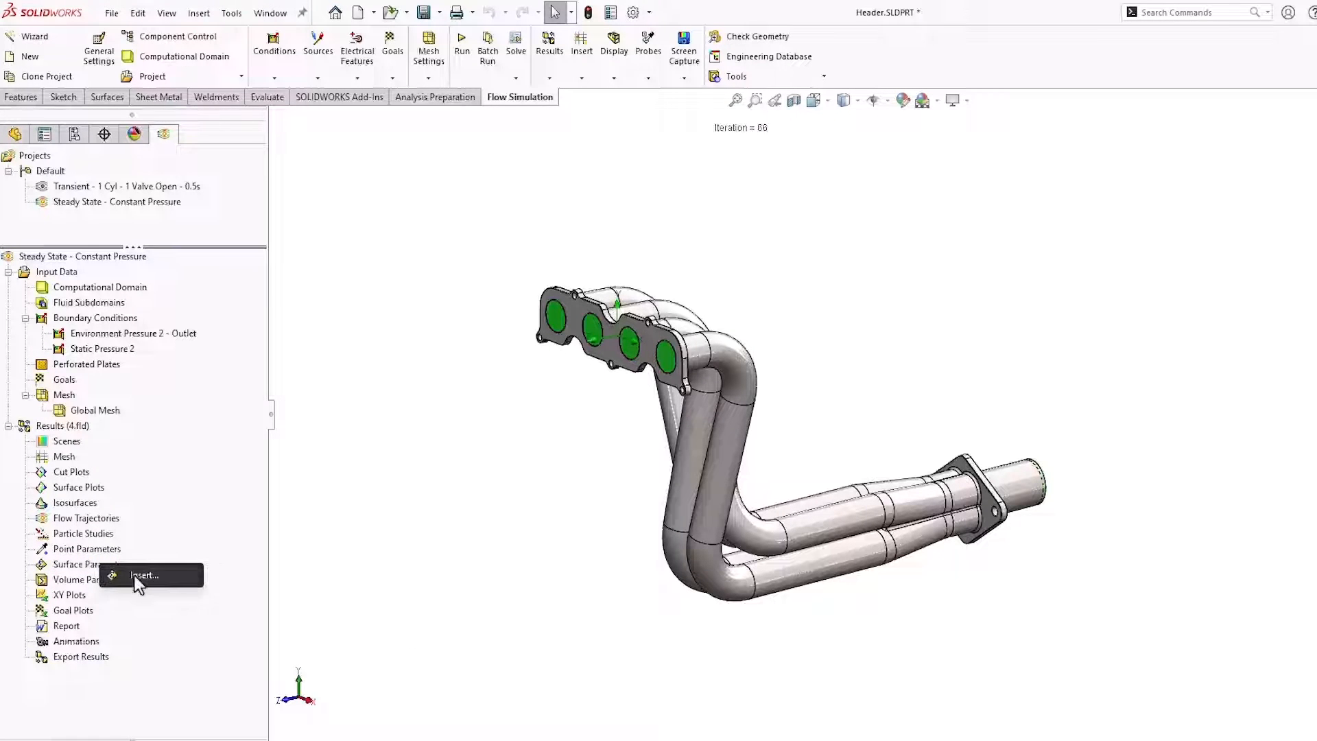
left_click(144, 575)
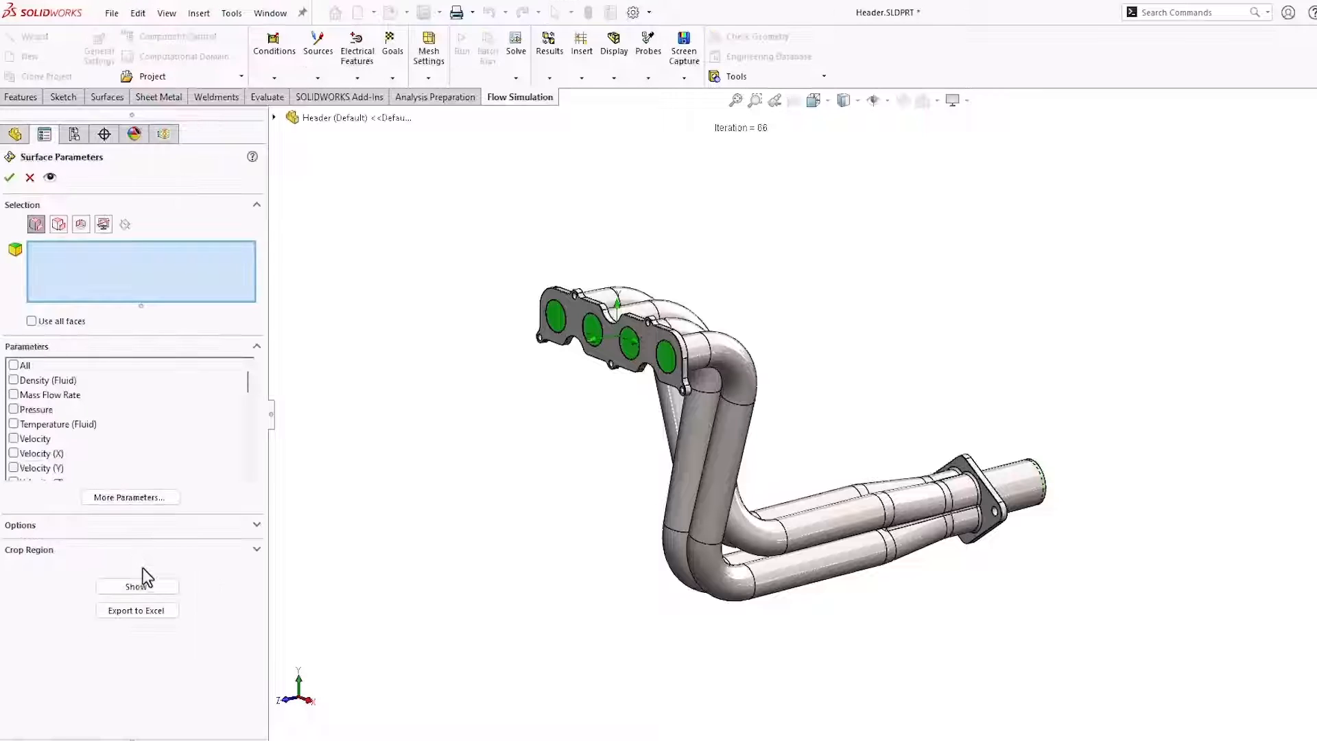
mouse_move(59, 223)
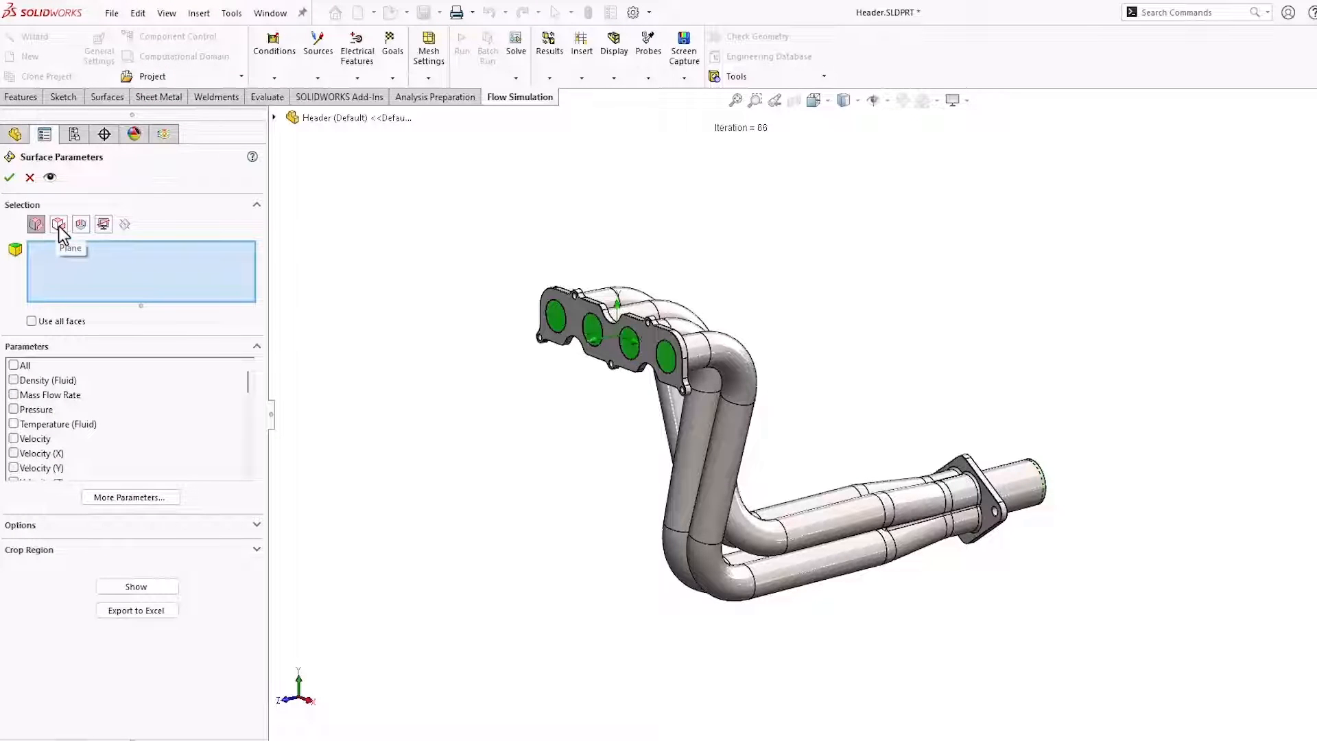
- Measure on the Outlet Flow Plane and report Mass Flow Rate through it
left_click(58, 224)
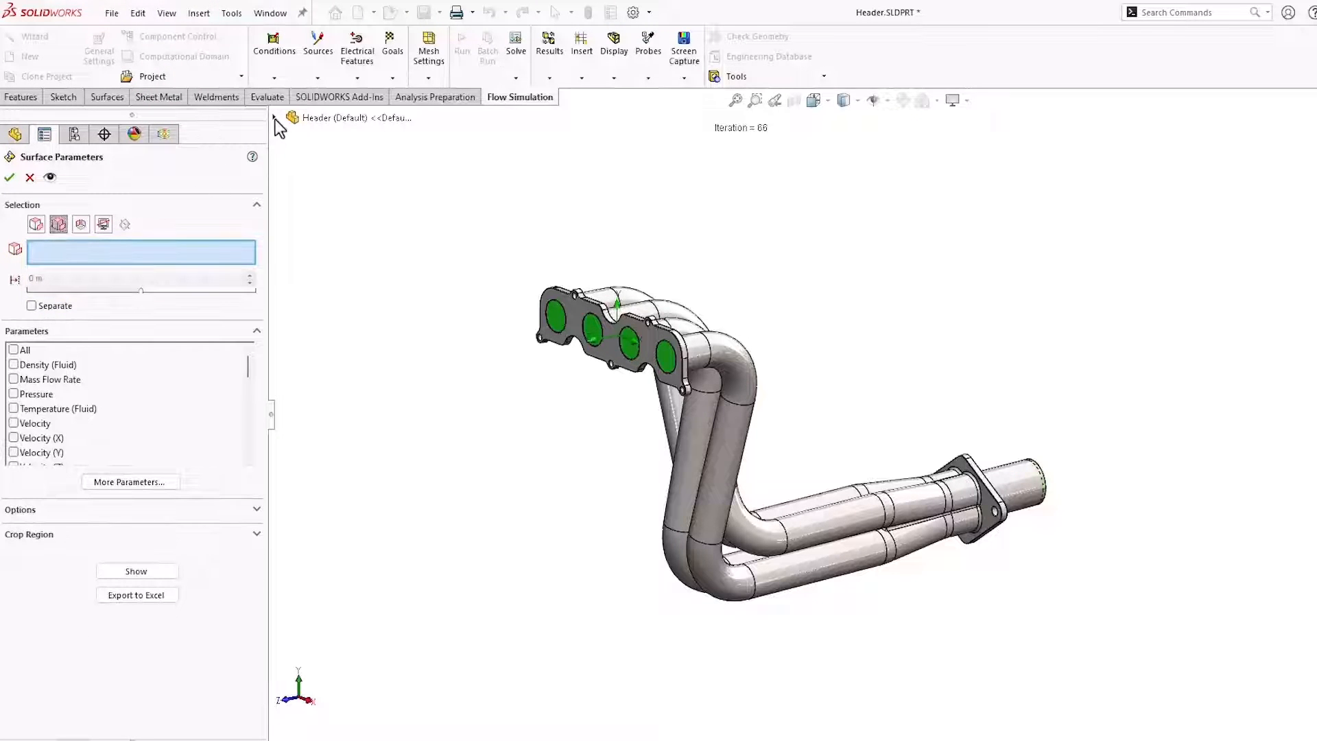
left_click(360, 727)
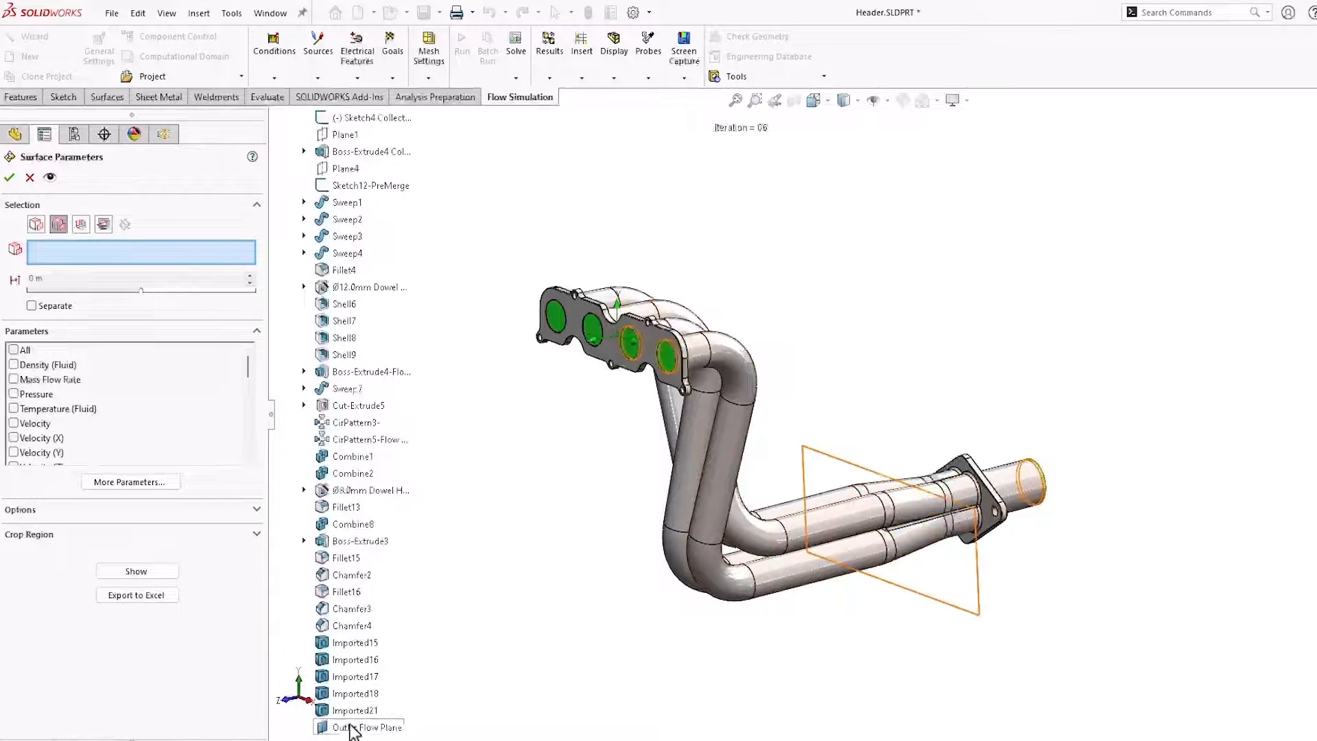
left_click(359, 727)
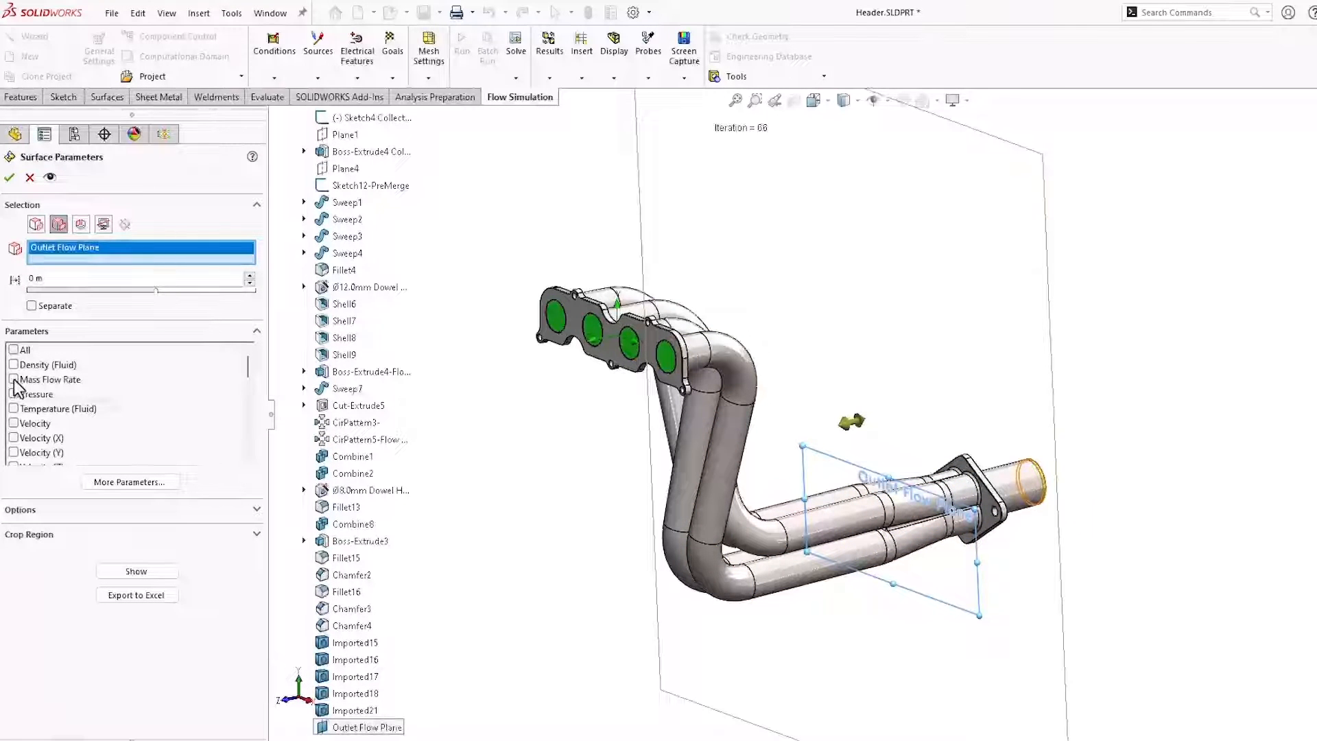
left_click(13, 379)
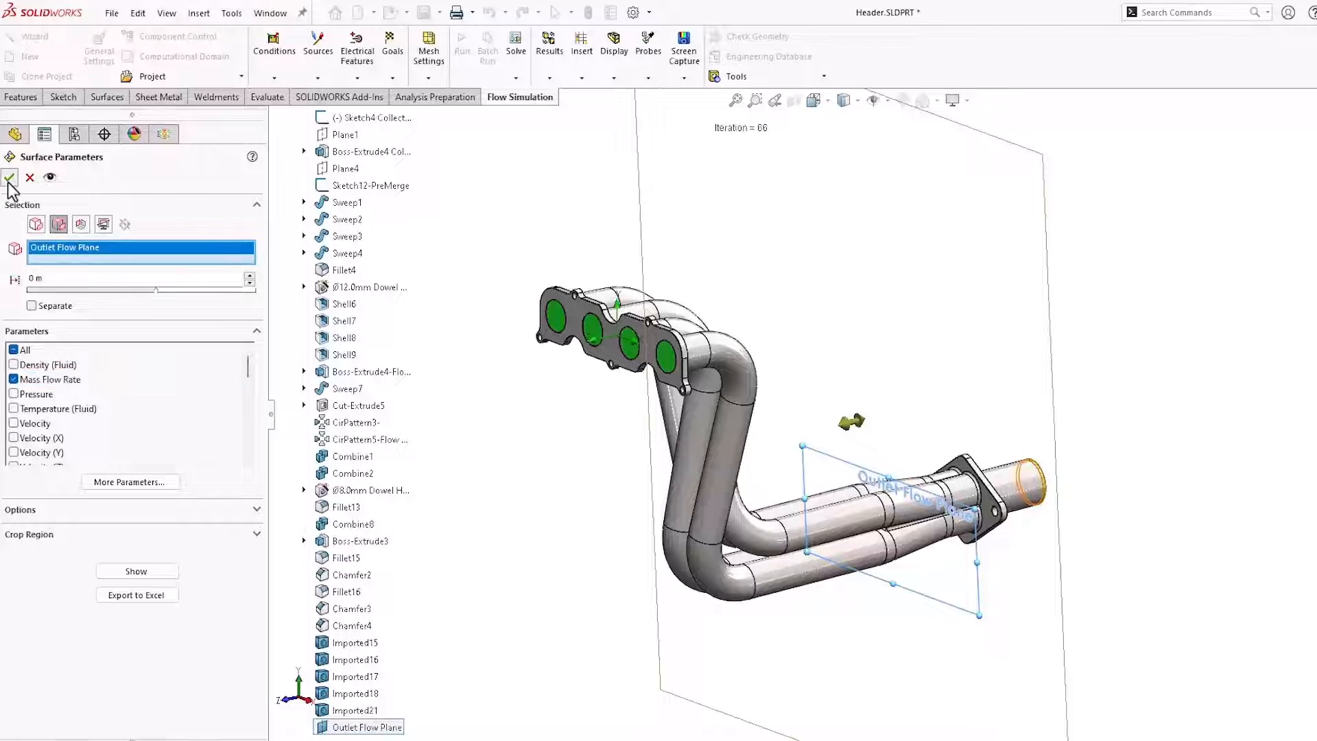
- Show Surface Parameters 1 reporting about -57.19 kg/s, then delete it
right_click(110, 578)
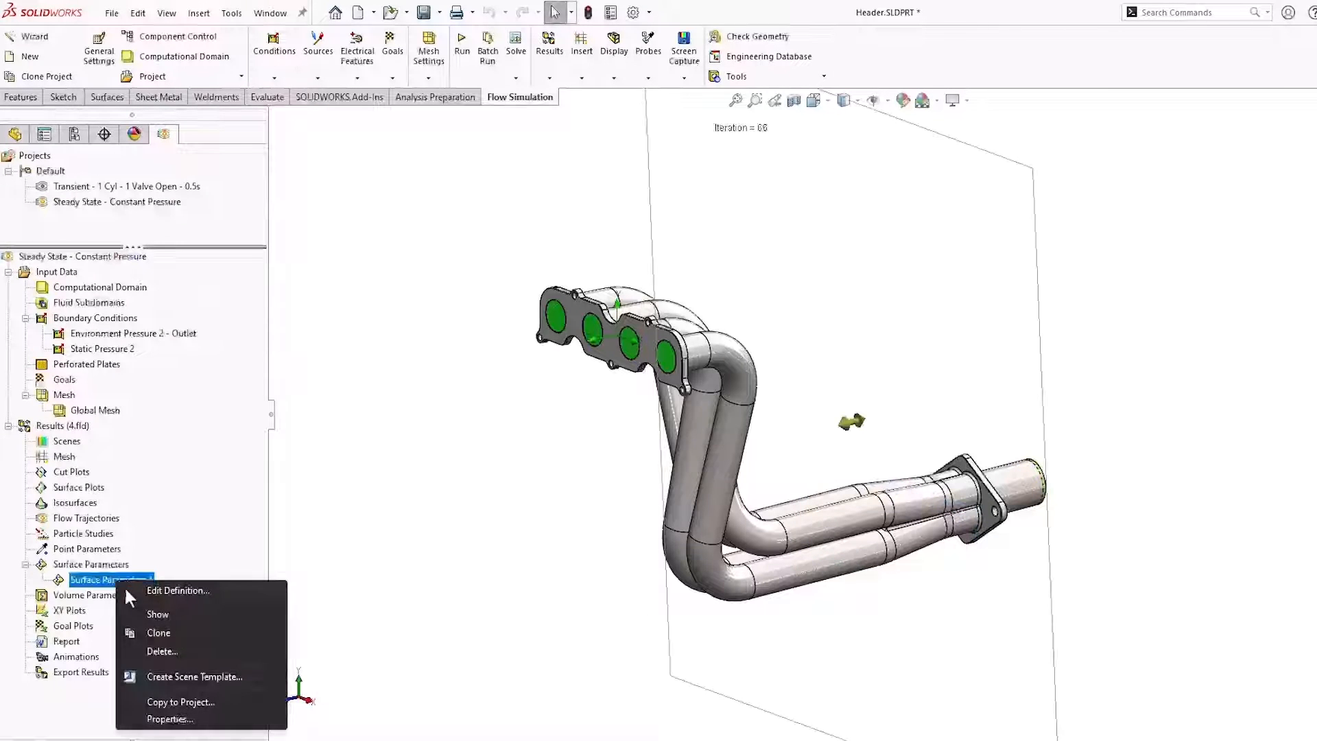
left_click(156, 614)
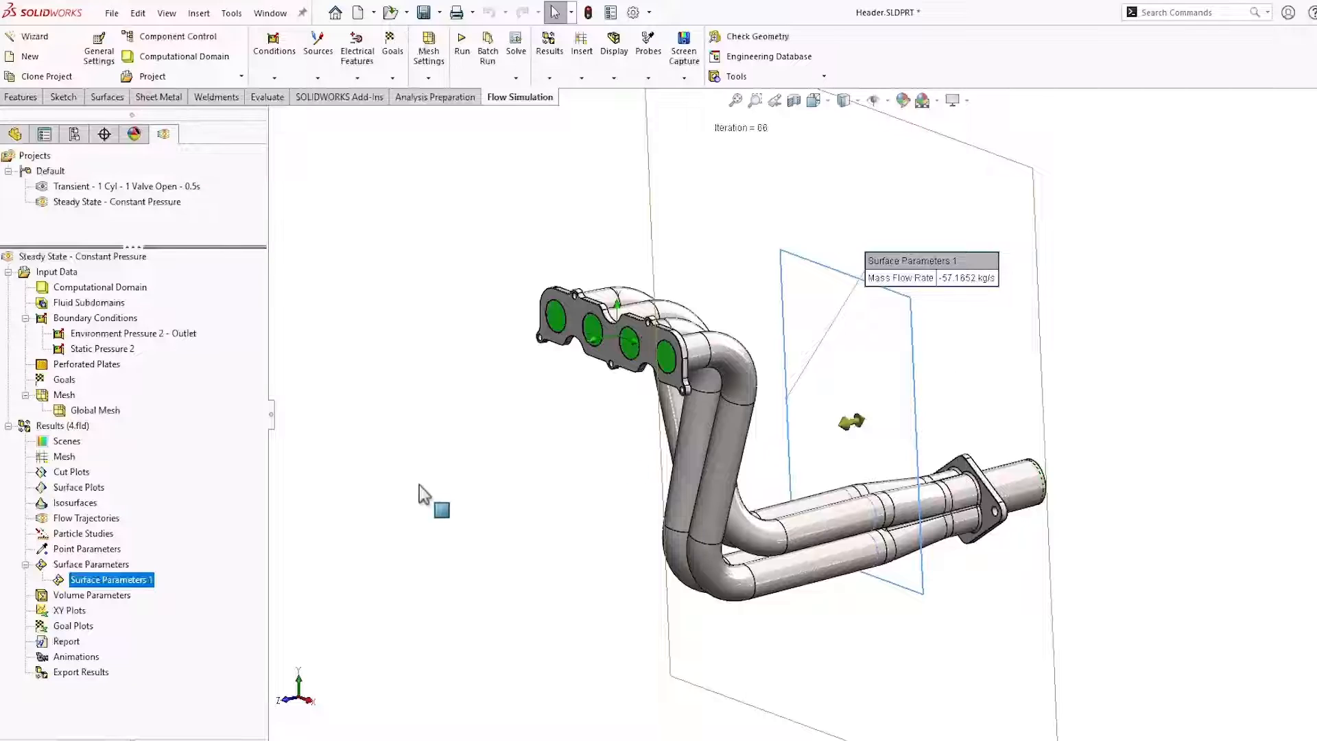
right_click(111, 579)
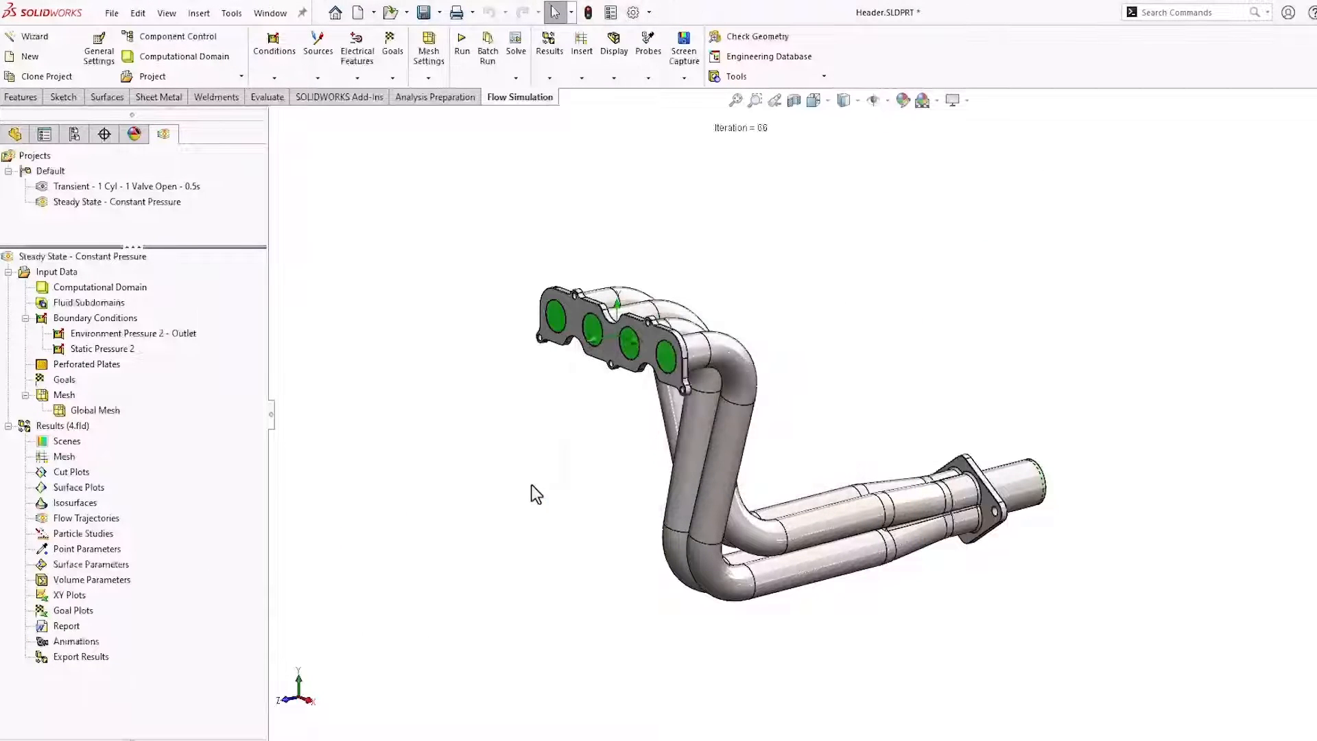
- Make the header model semi-transparent (about 0.74) to reveal the internal runners
left_click(614, 43)
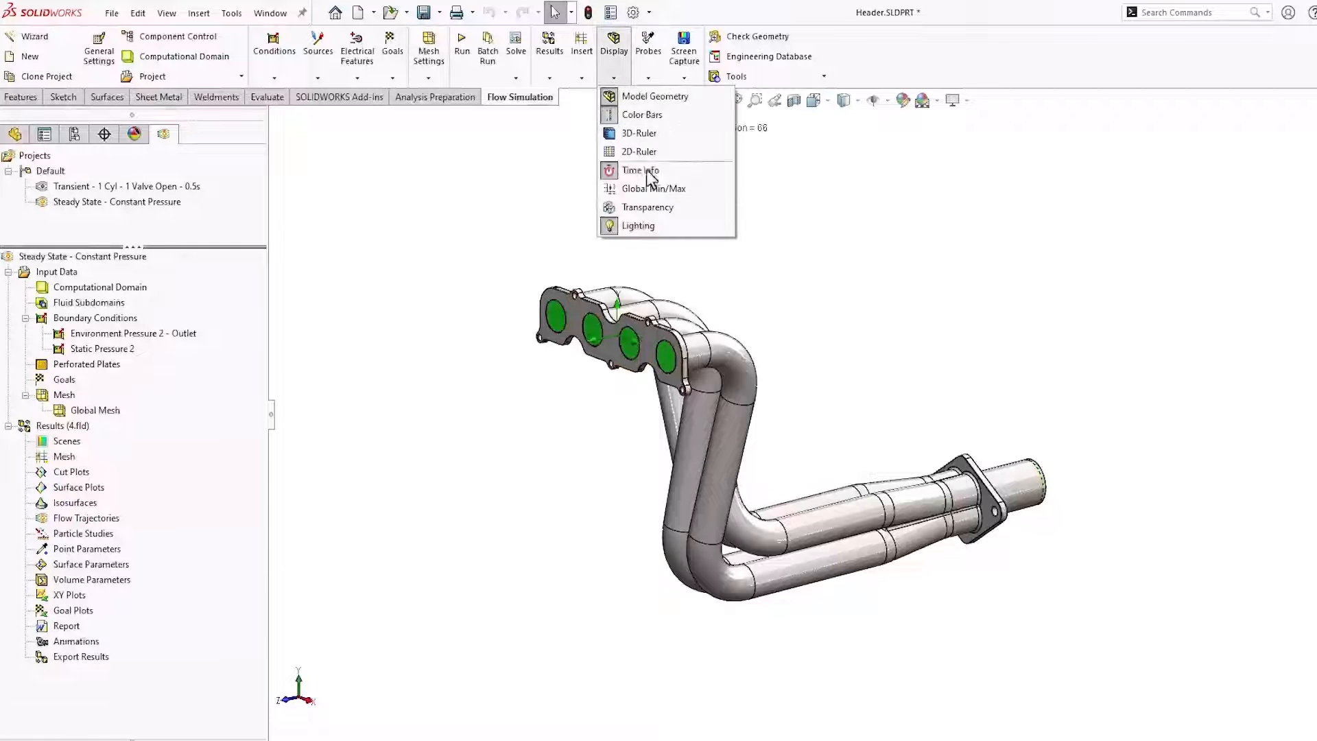
left_click(648, 207)
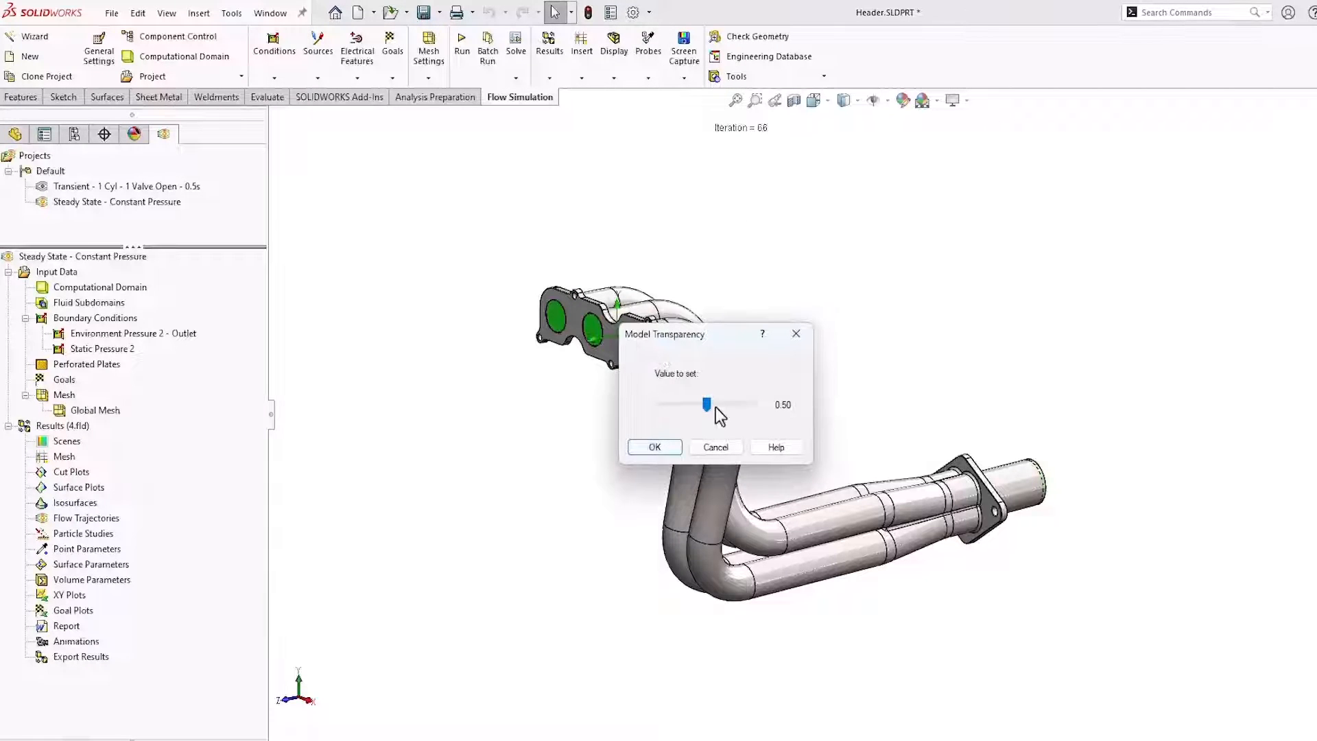
left_click_drag(707, 403, 729, 403)
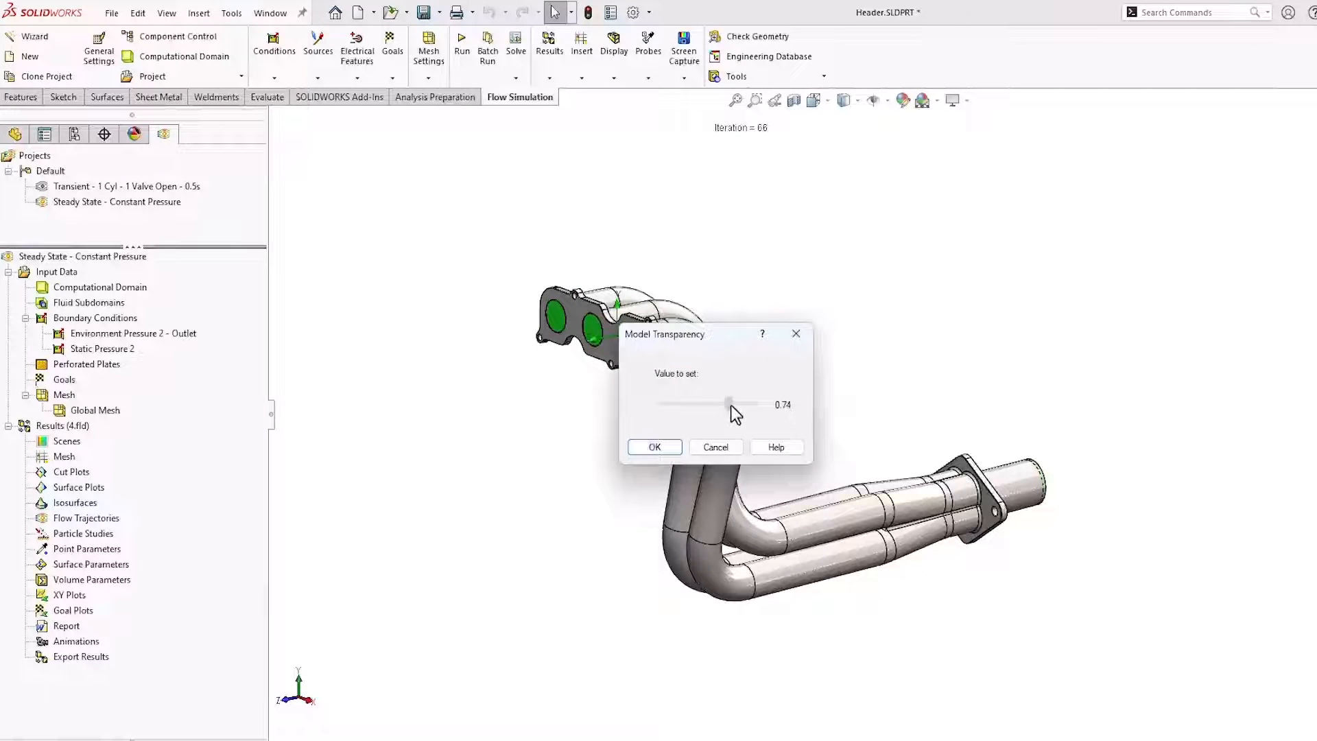
left_click(654, 445)
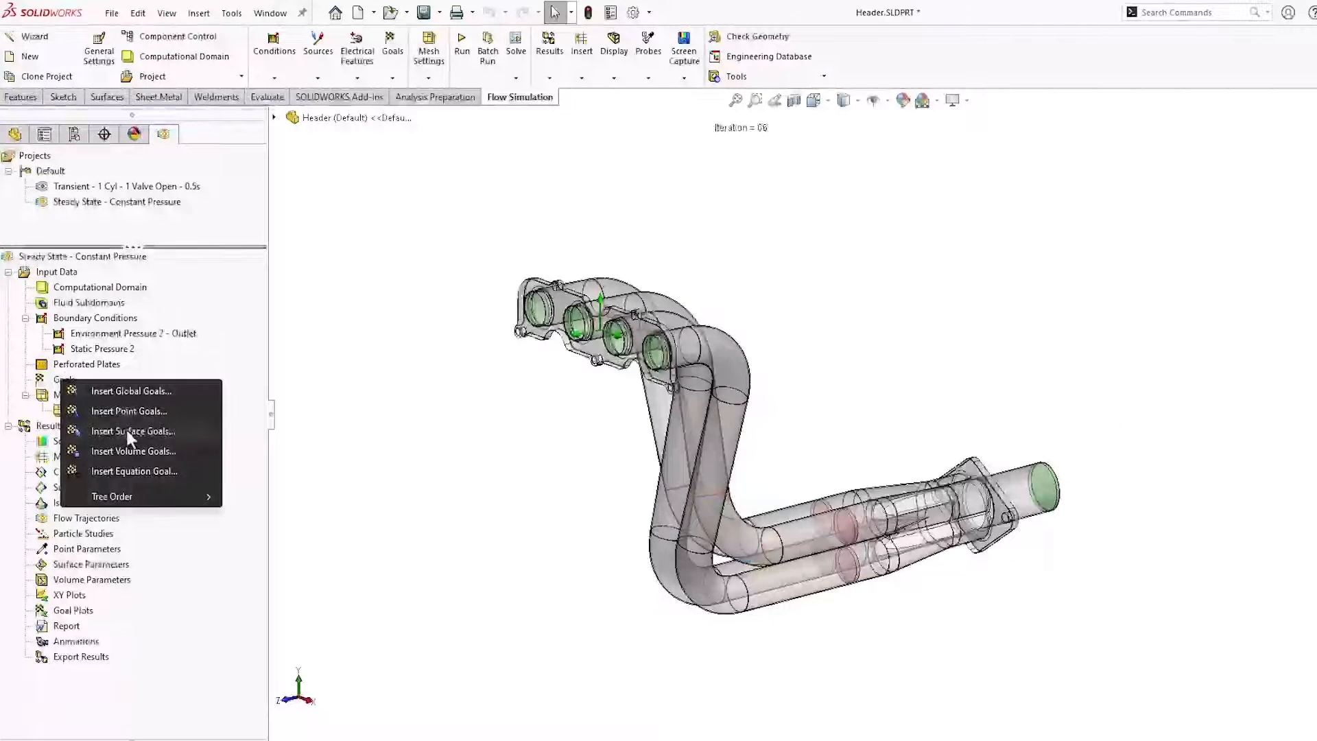
- Add a Mass Flow Rate surface goal for each of the four tube faces
left_click(132, 431)
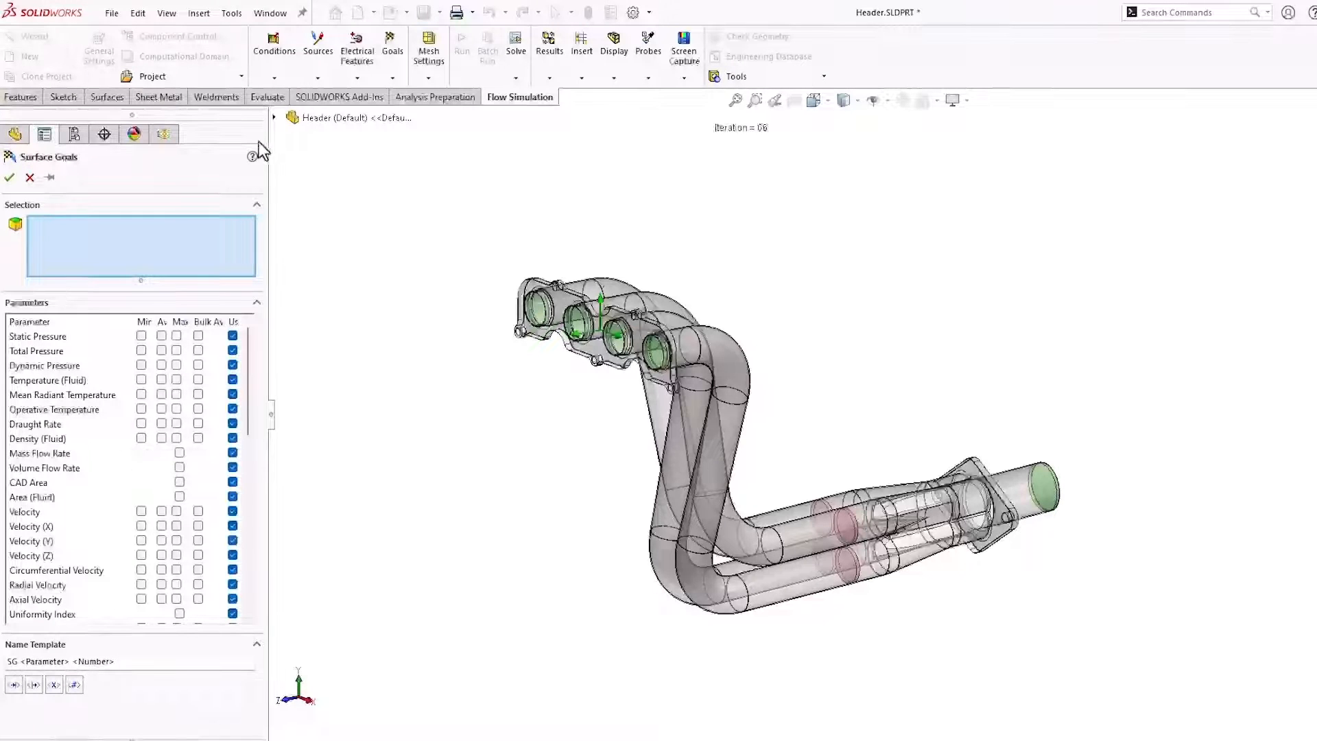
left_click(272, 117)
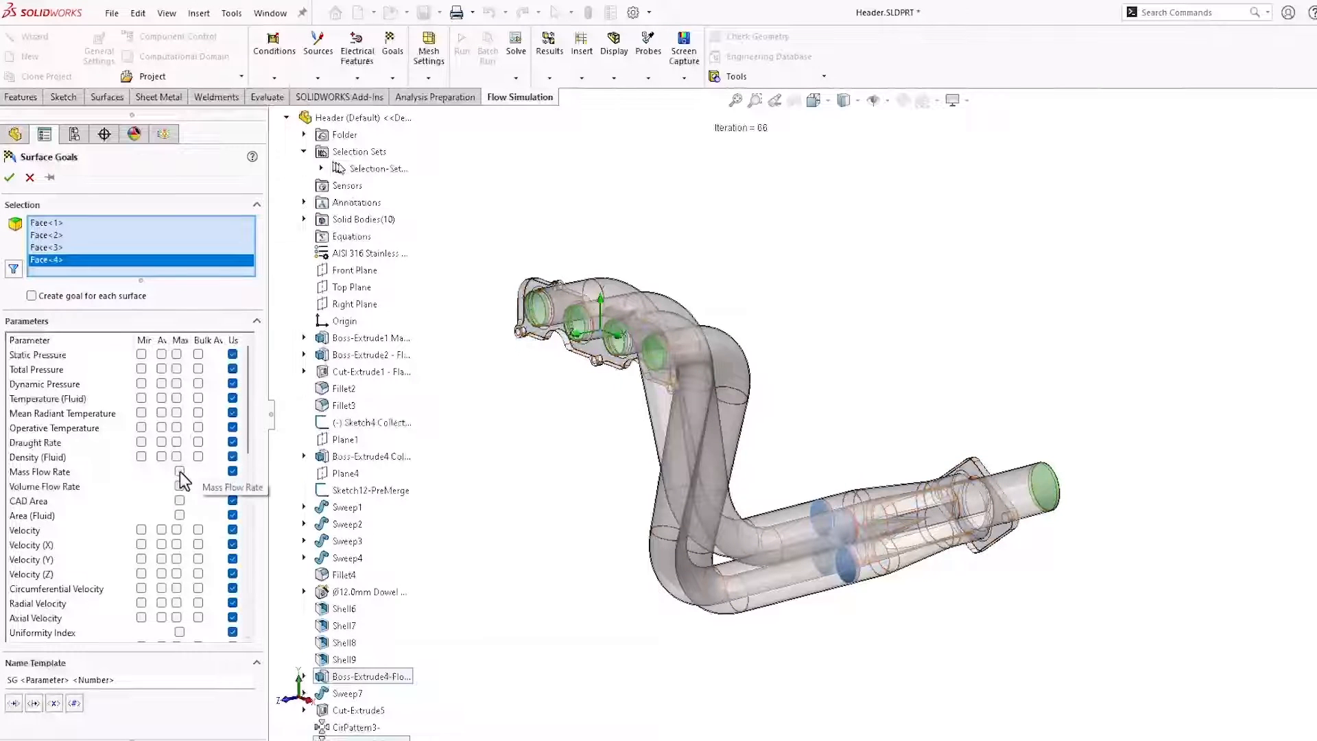
left_click(179, 471)
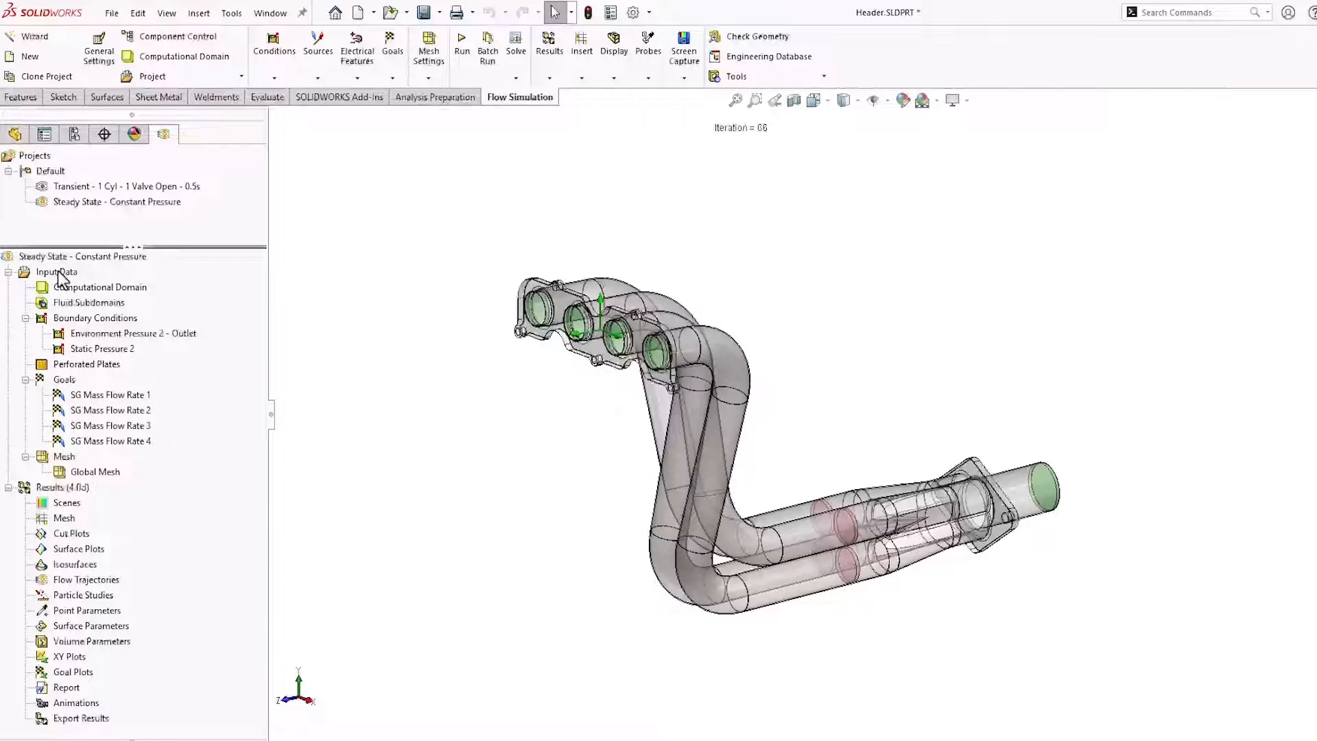
left_click(56, 272)
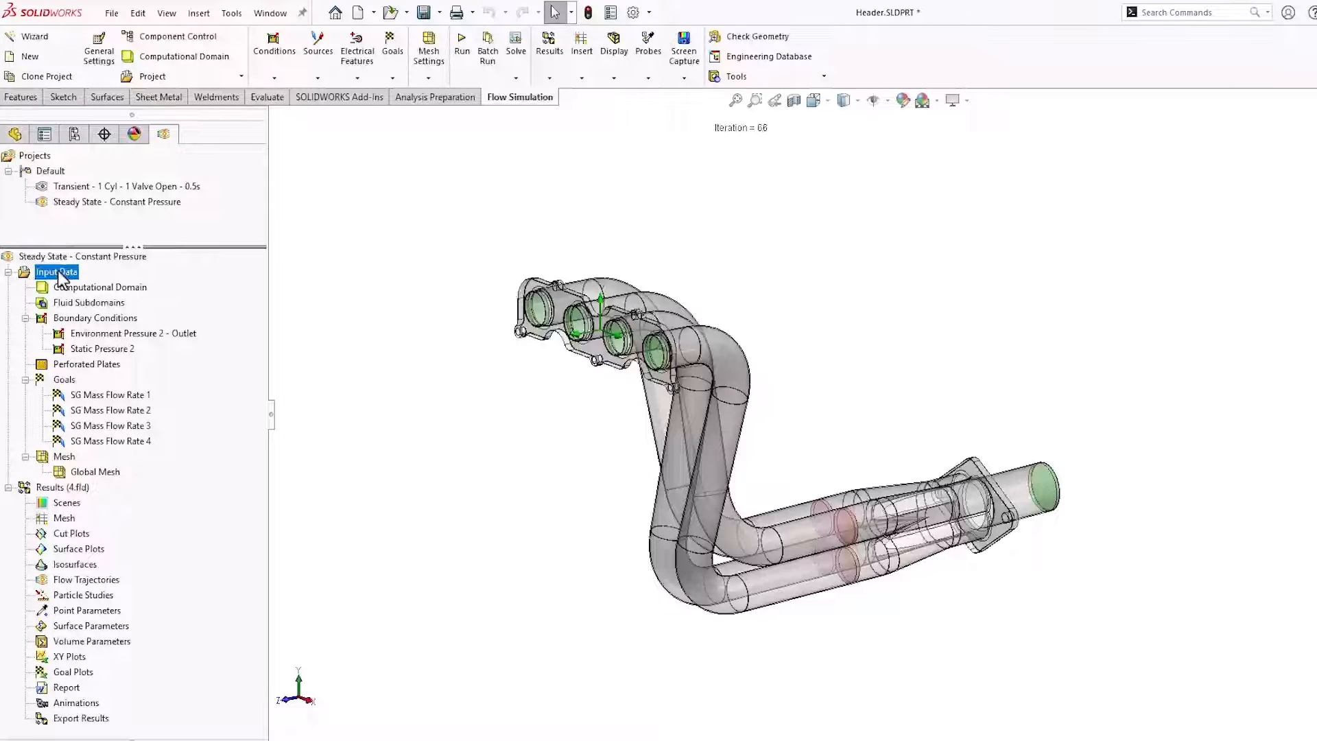
right_click(57, 272)
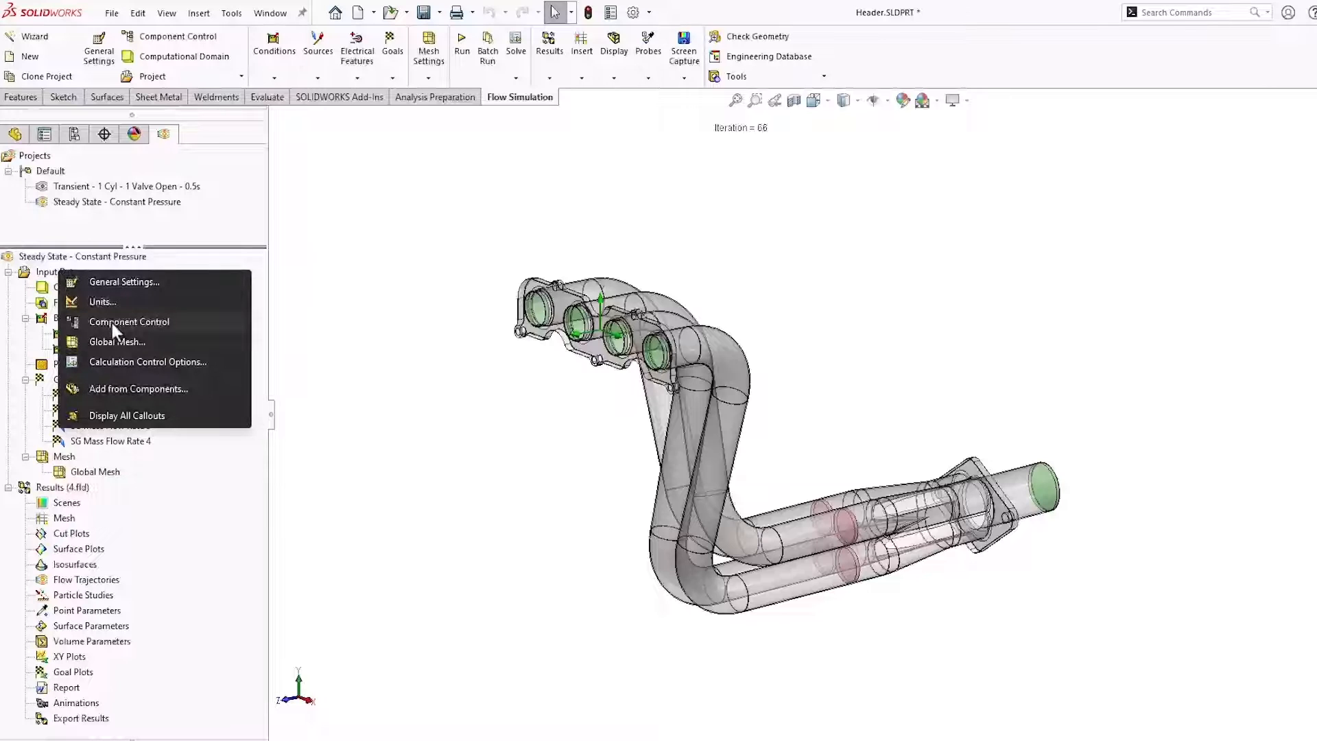
left_click(128, 321)
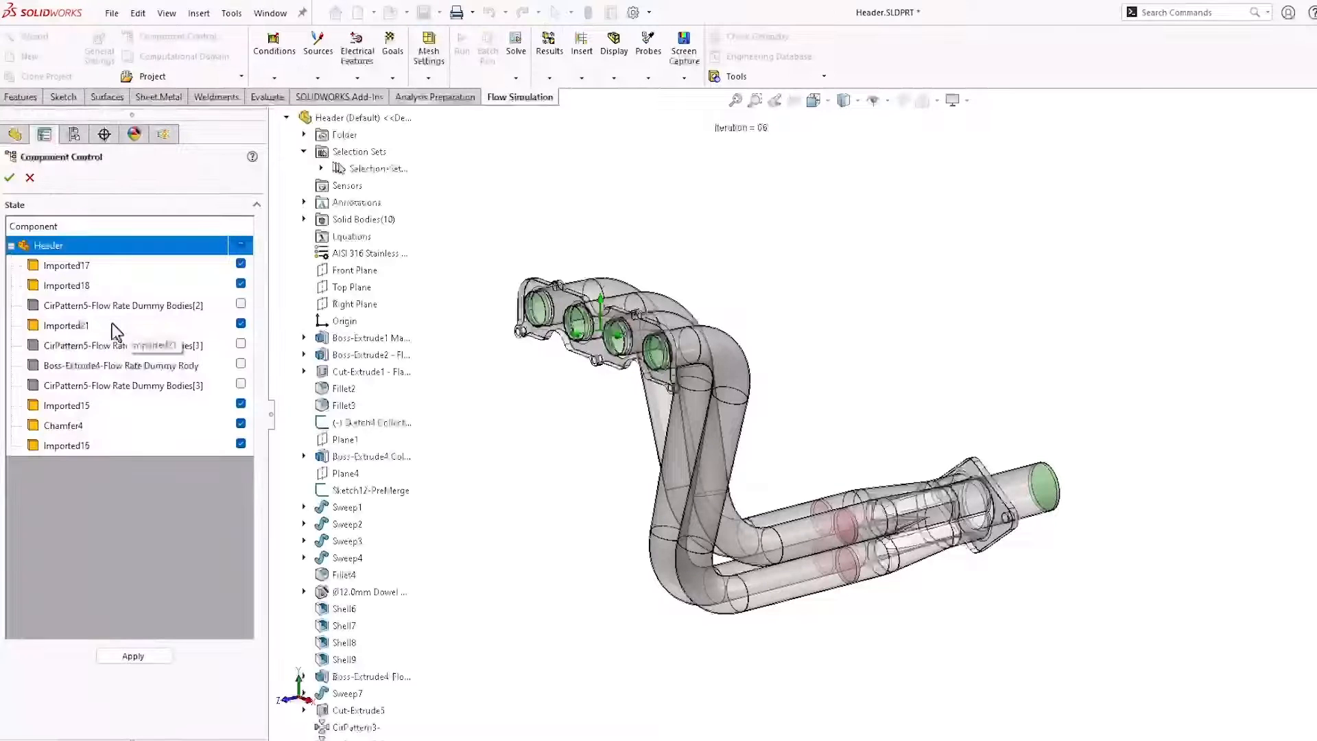
left_click(121, 304)
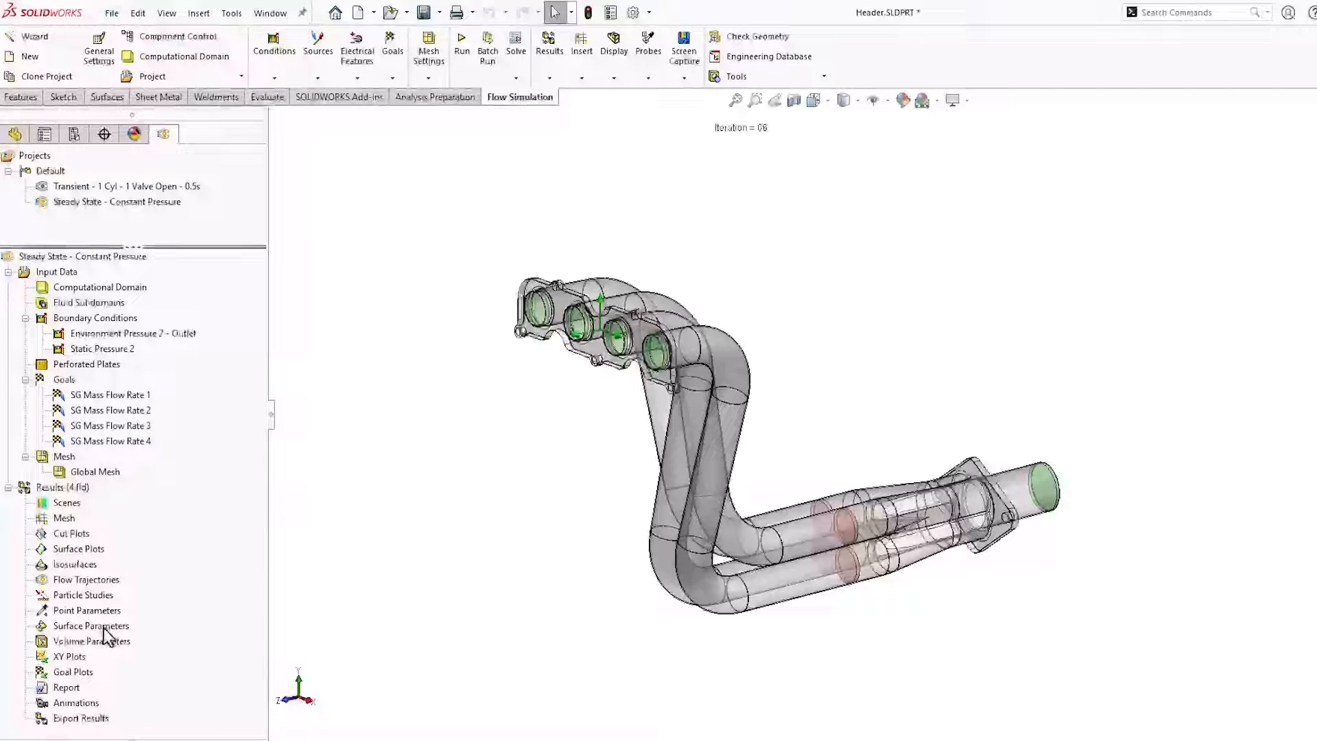
right_click(90, 640)
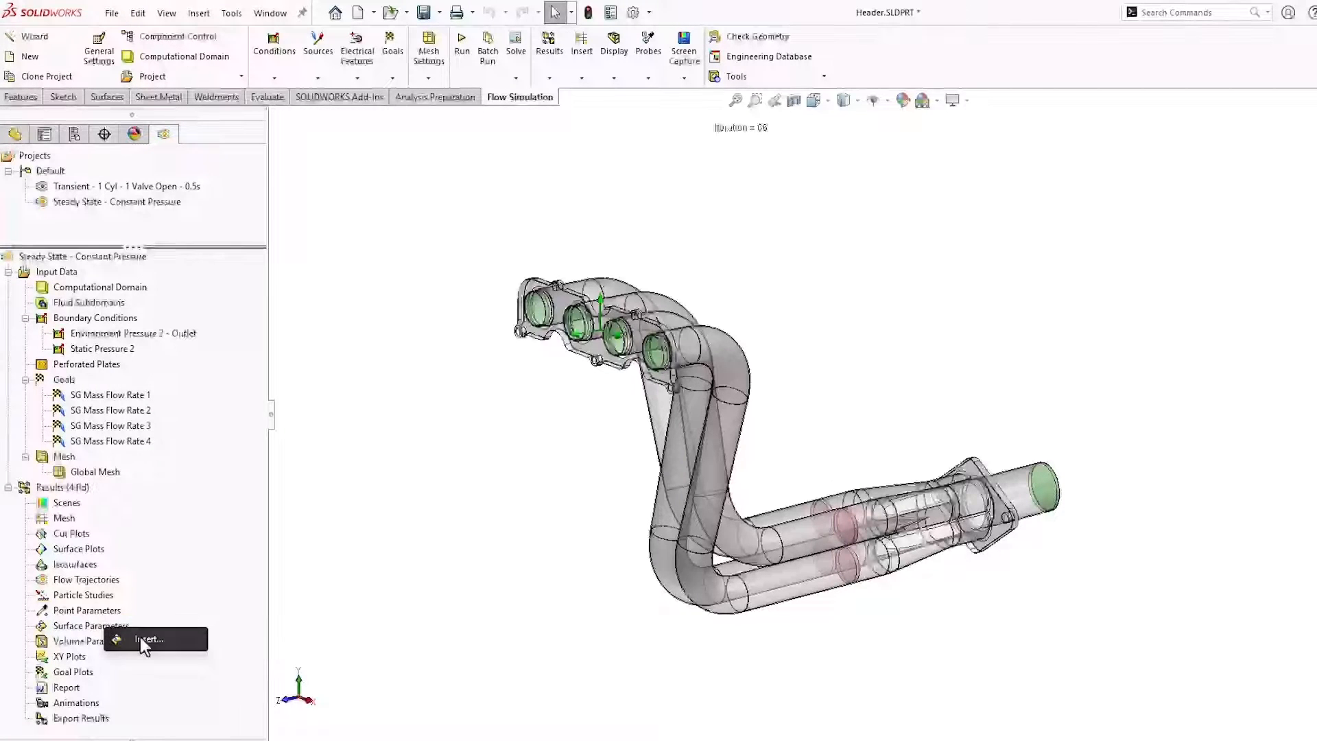
left_click(148, 640)
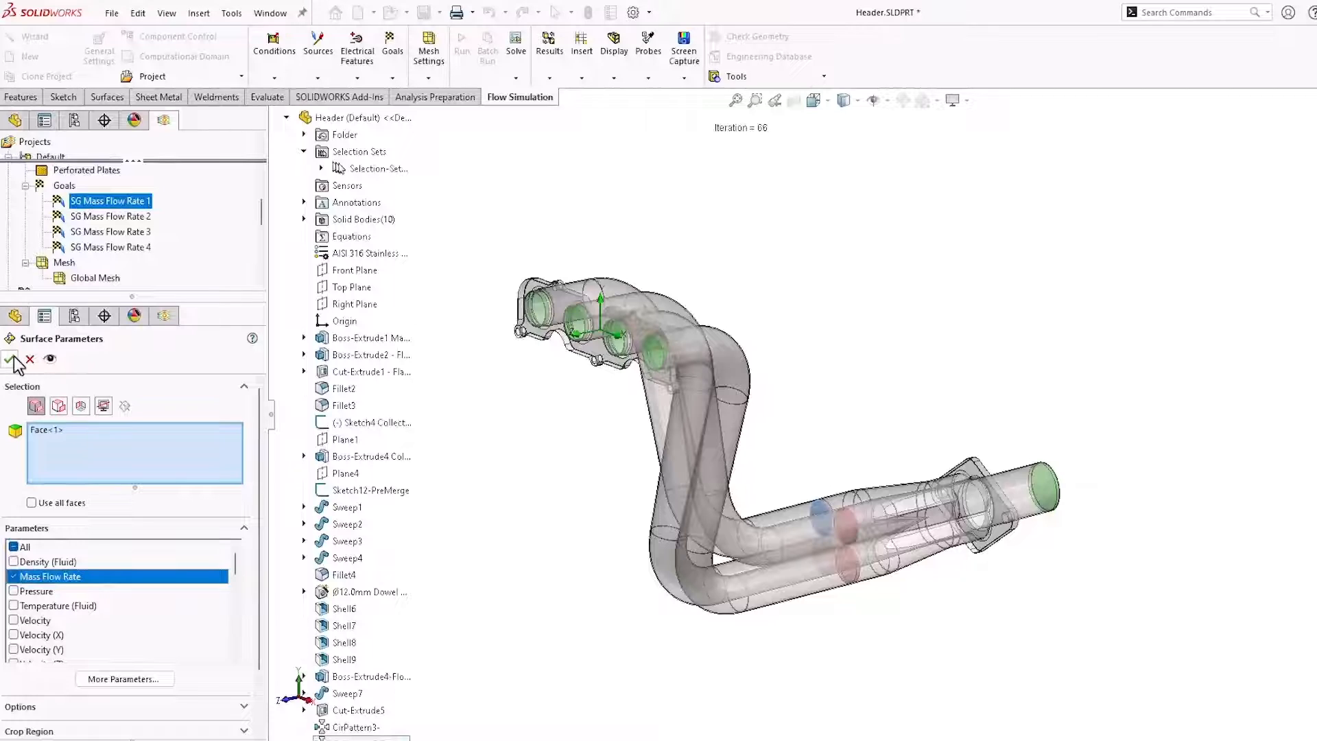
left_click(13, 360)
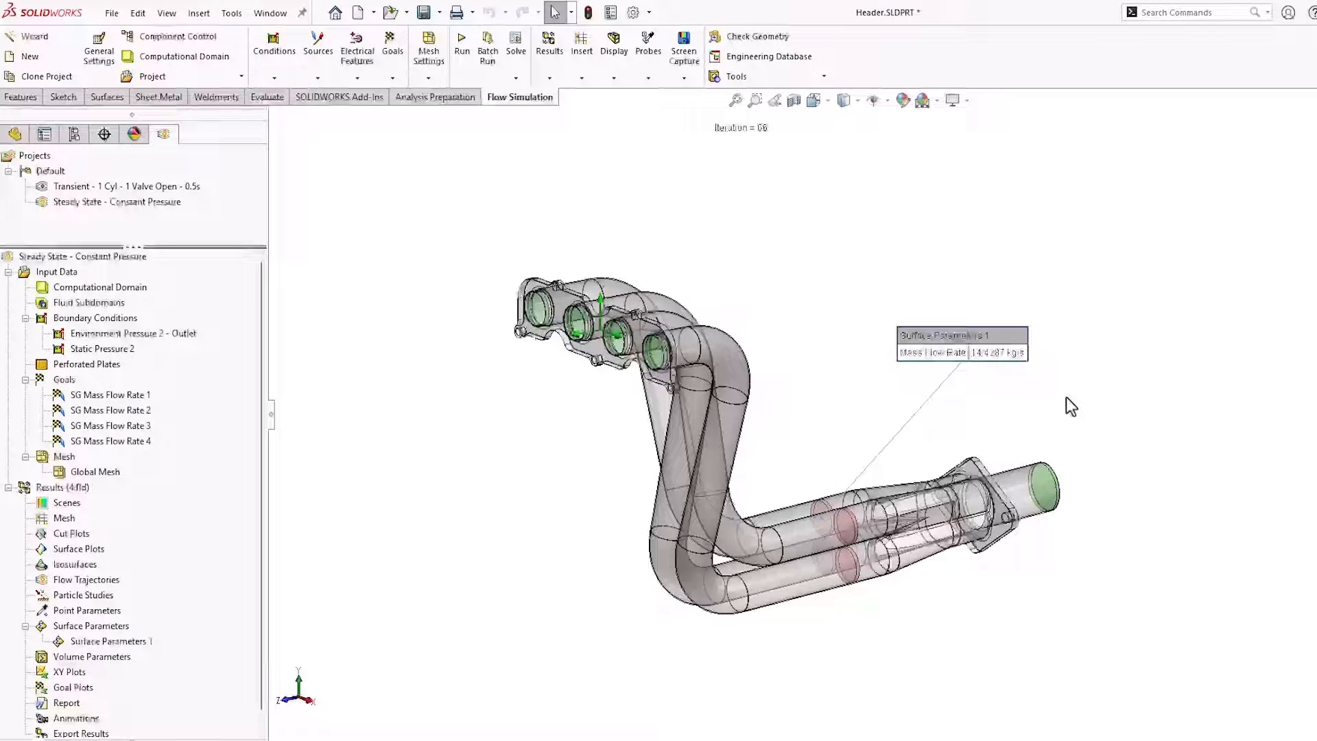
right_click(110, 640)
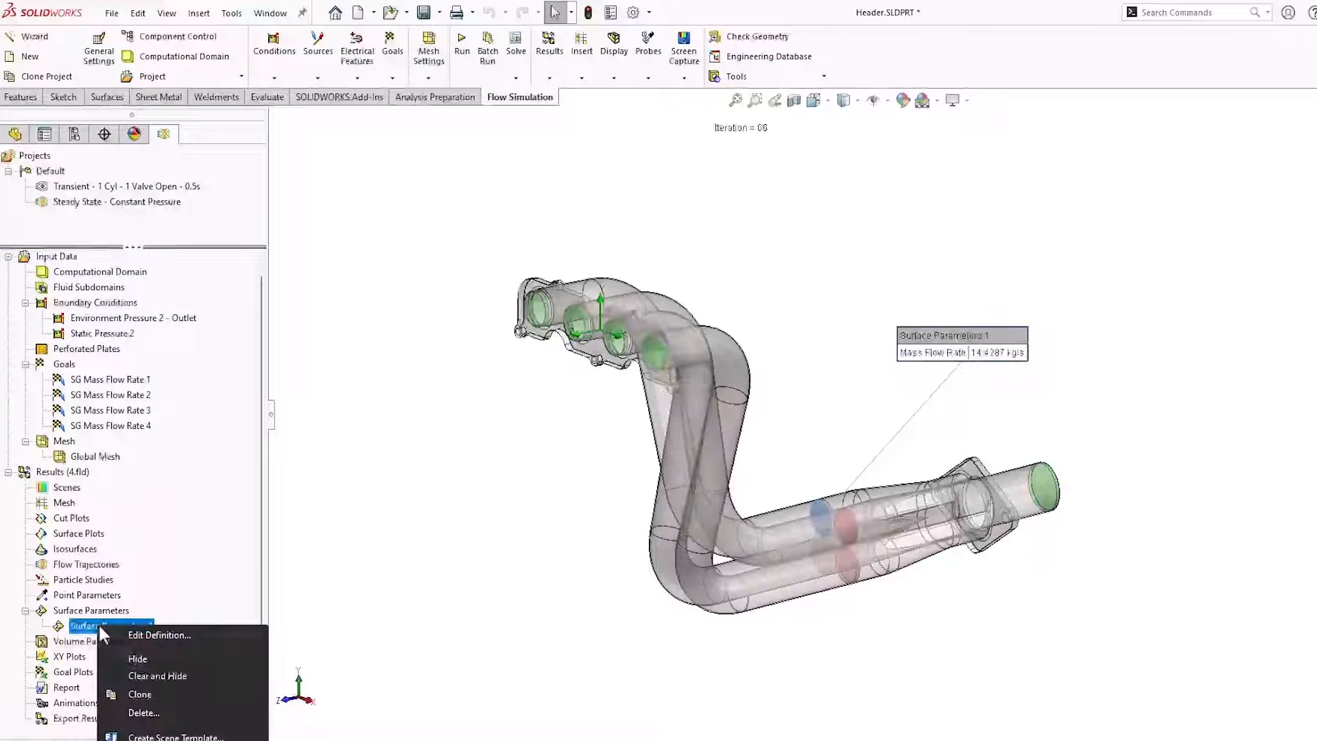
left_click(144, 712)
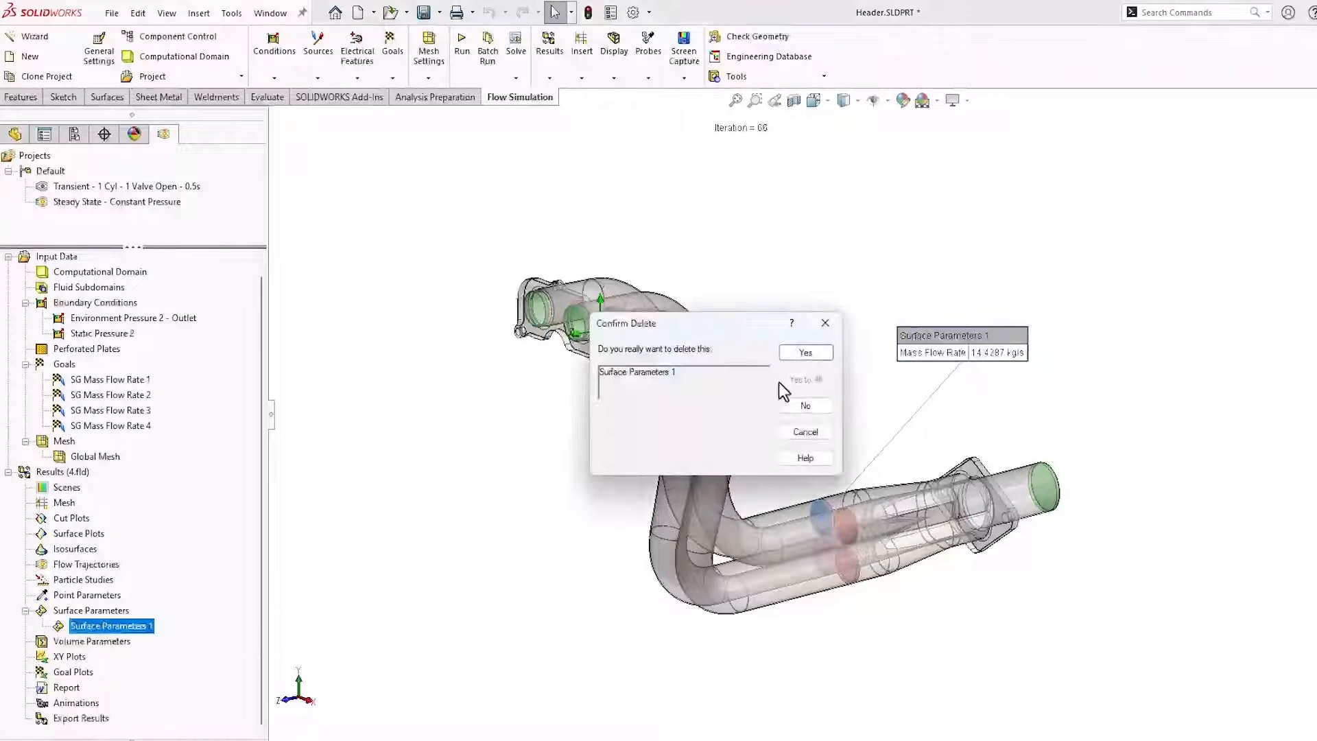
left_click(804, 353)
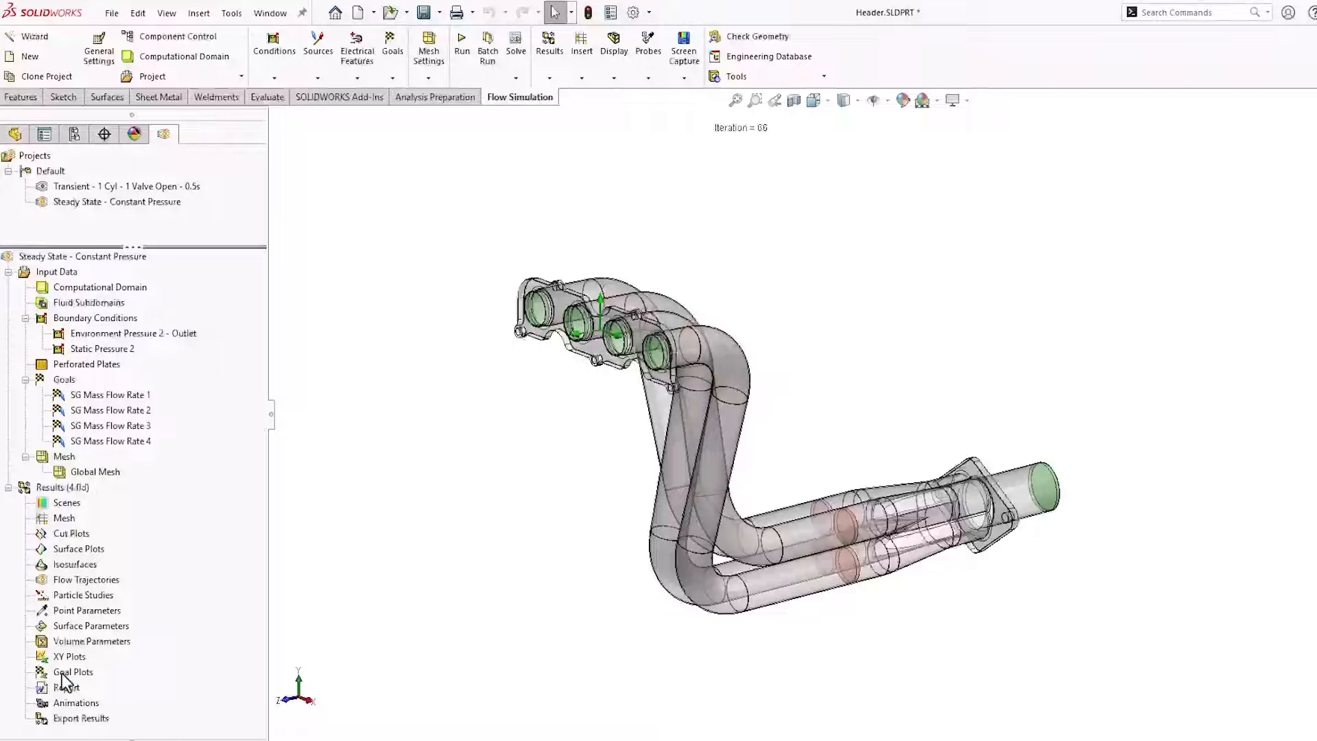
- Show a goal plot summary table of the four SG Mass Flow Rate goals, about 14.4 kg/s each
double_click(73, 672)
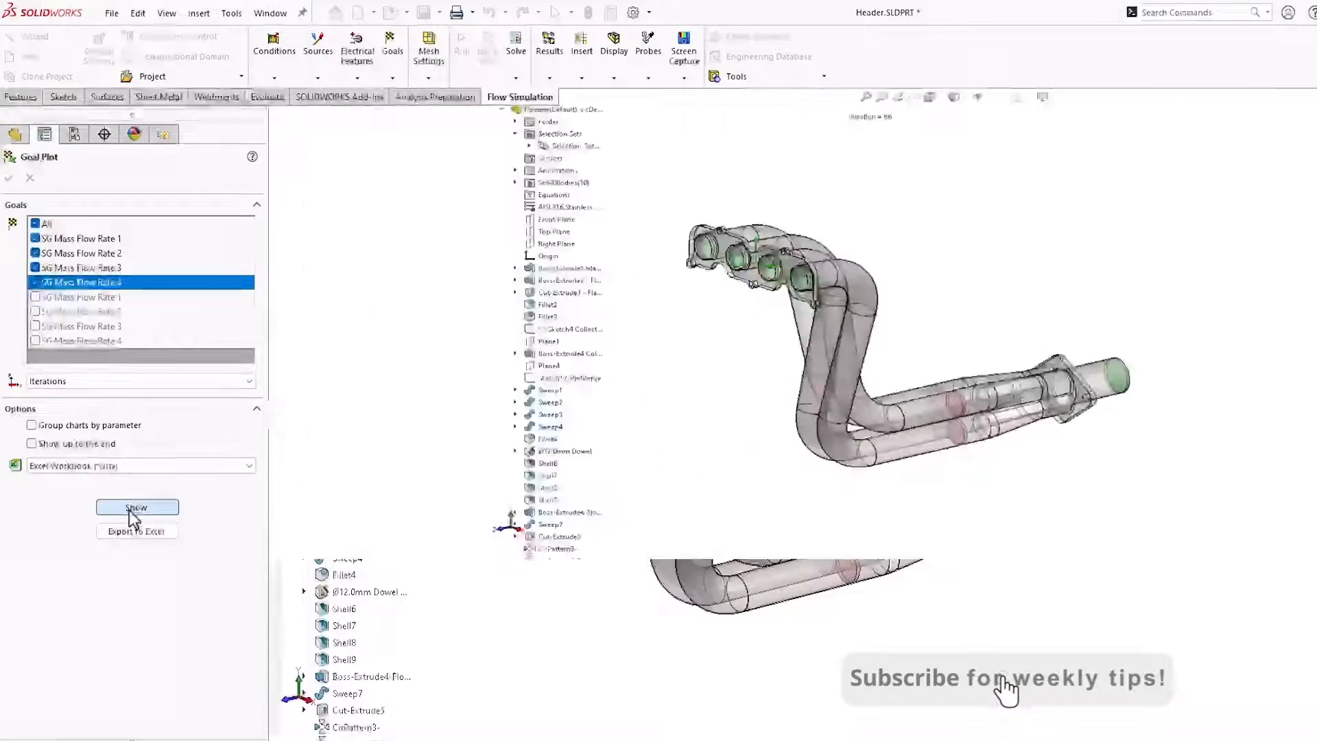
left_click(136, 506)
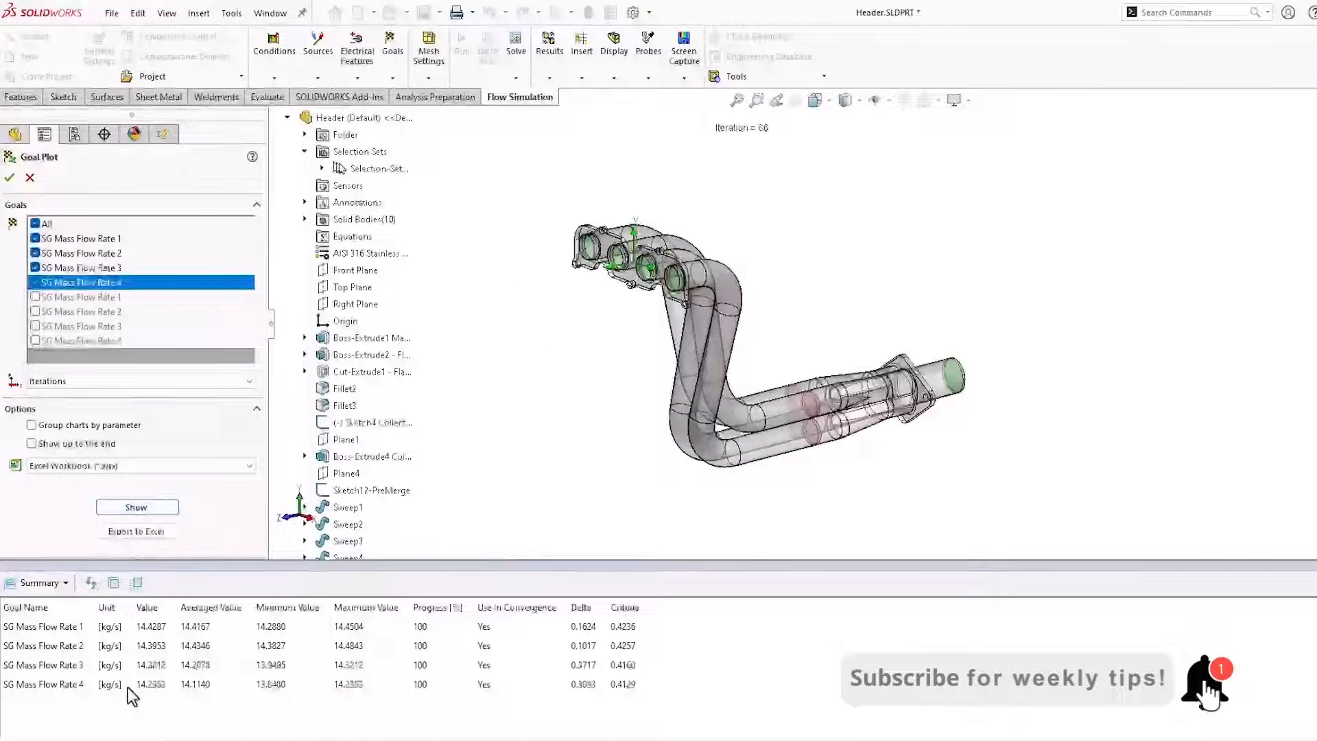